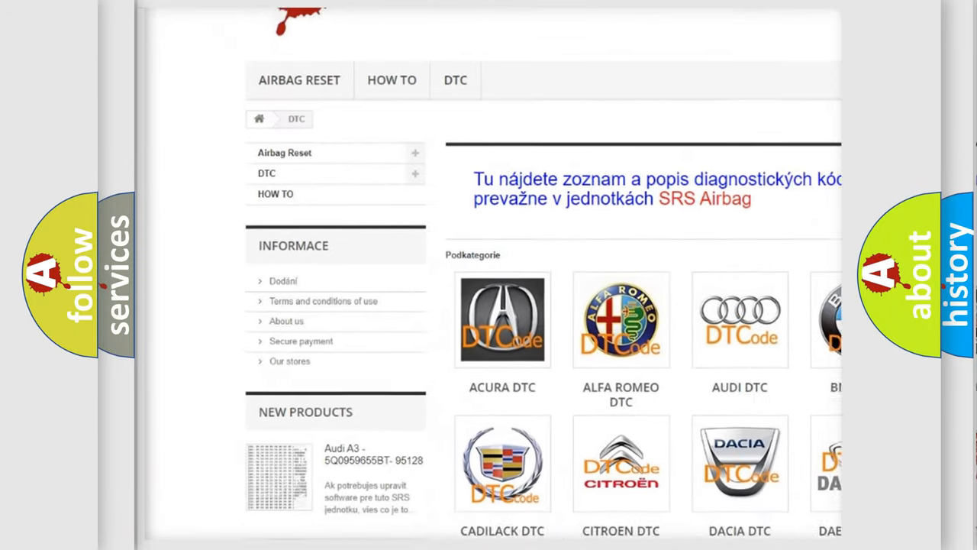
scroll("down", 3)
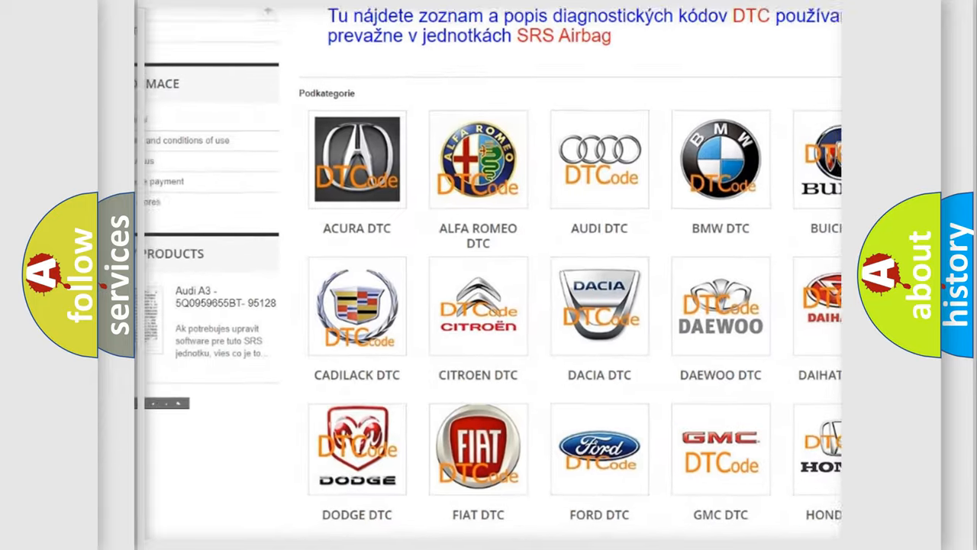